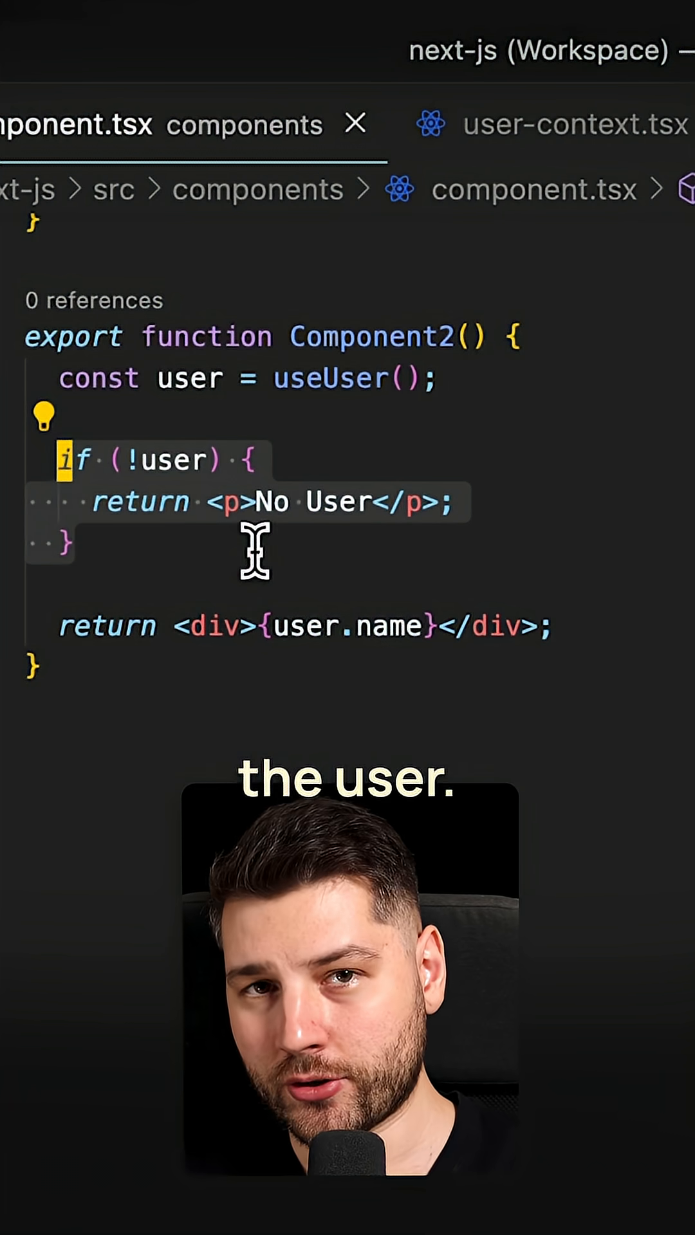
Switch the editor to user-context.tsx, which defines UserContext and its UserProvider.
left_click(572, 125)
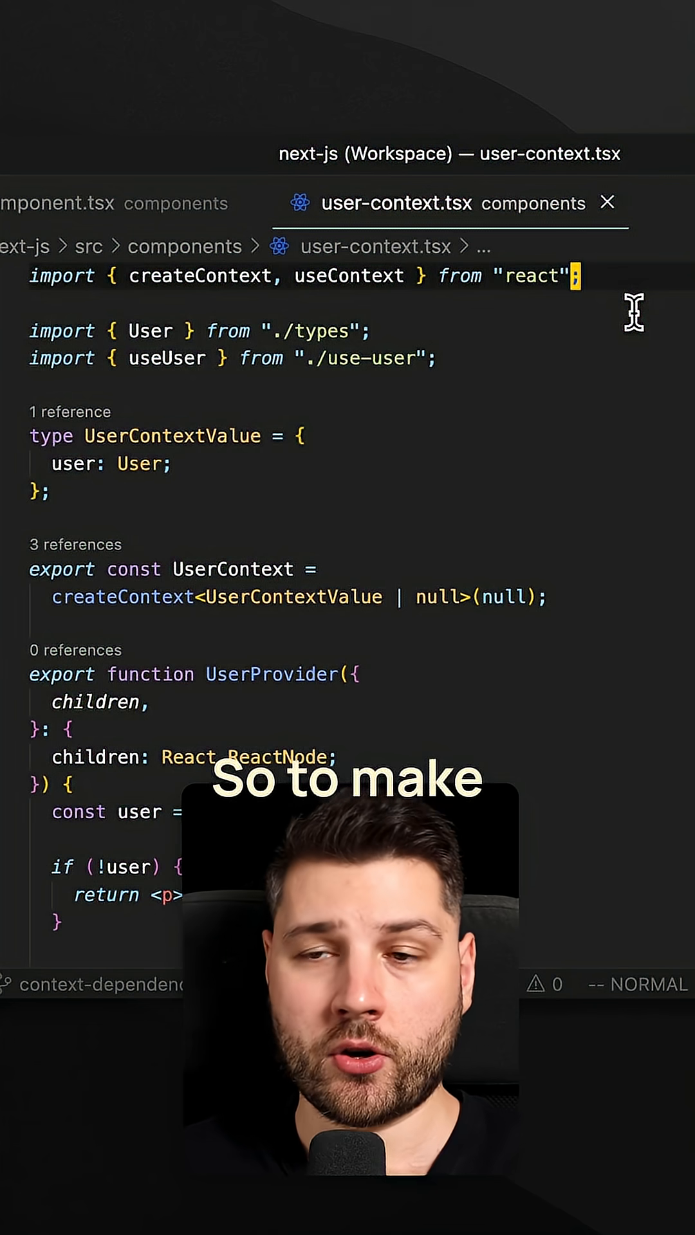